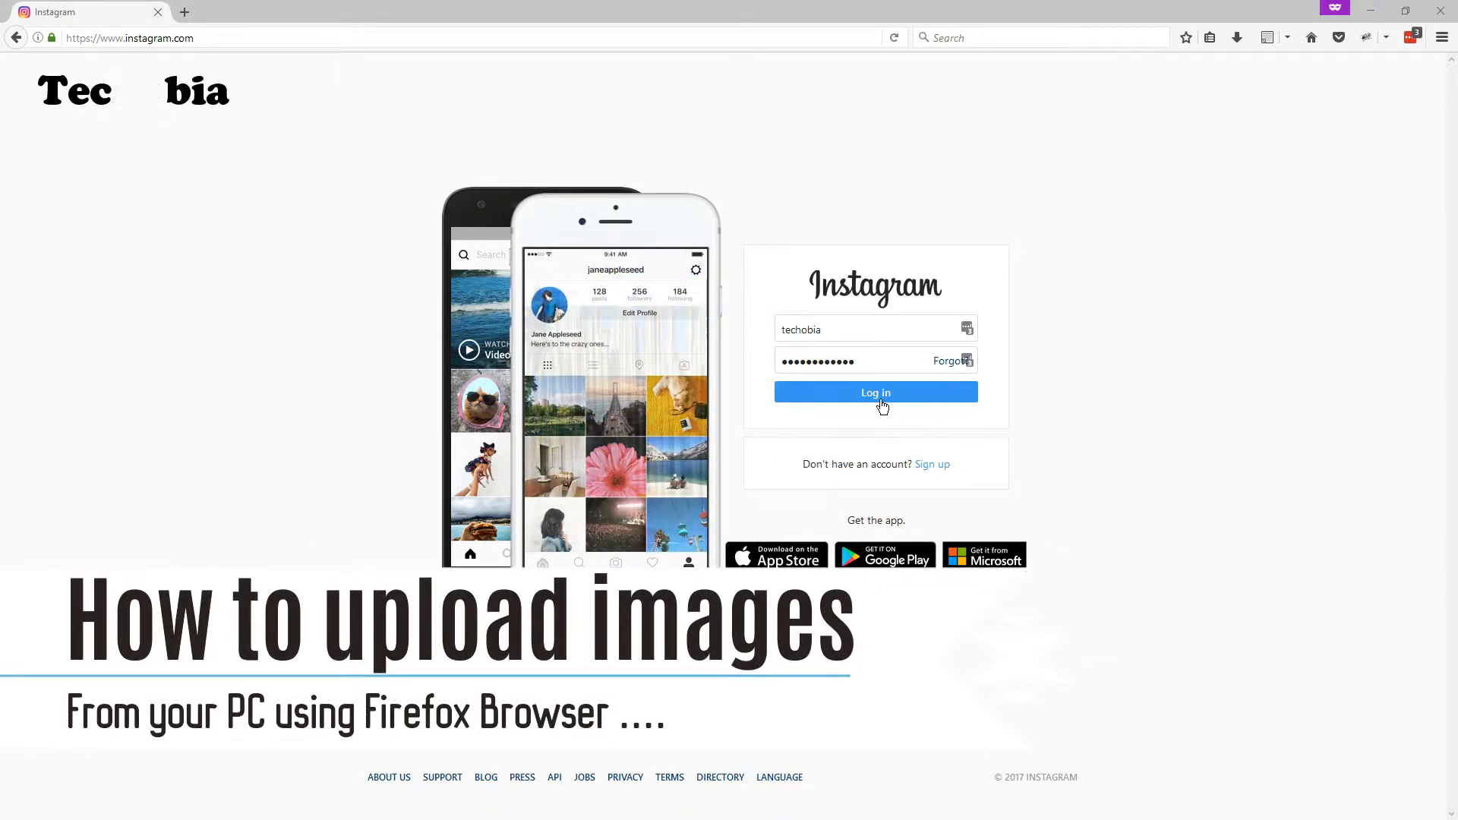
Log in and dismiss the 'Experience the best version of Instagram' prompt to reach the feed.
{"action": "left_click", "coordinate": [875, 392]}
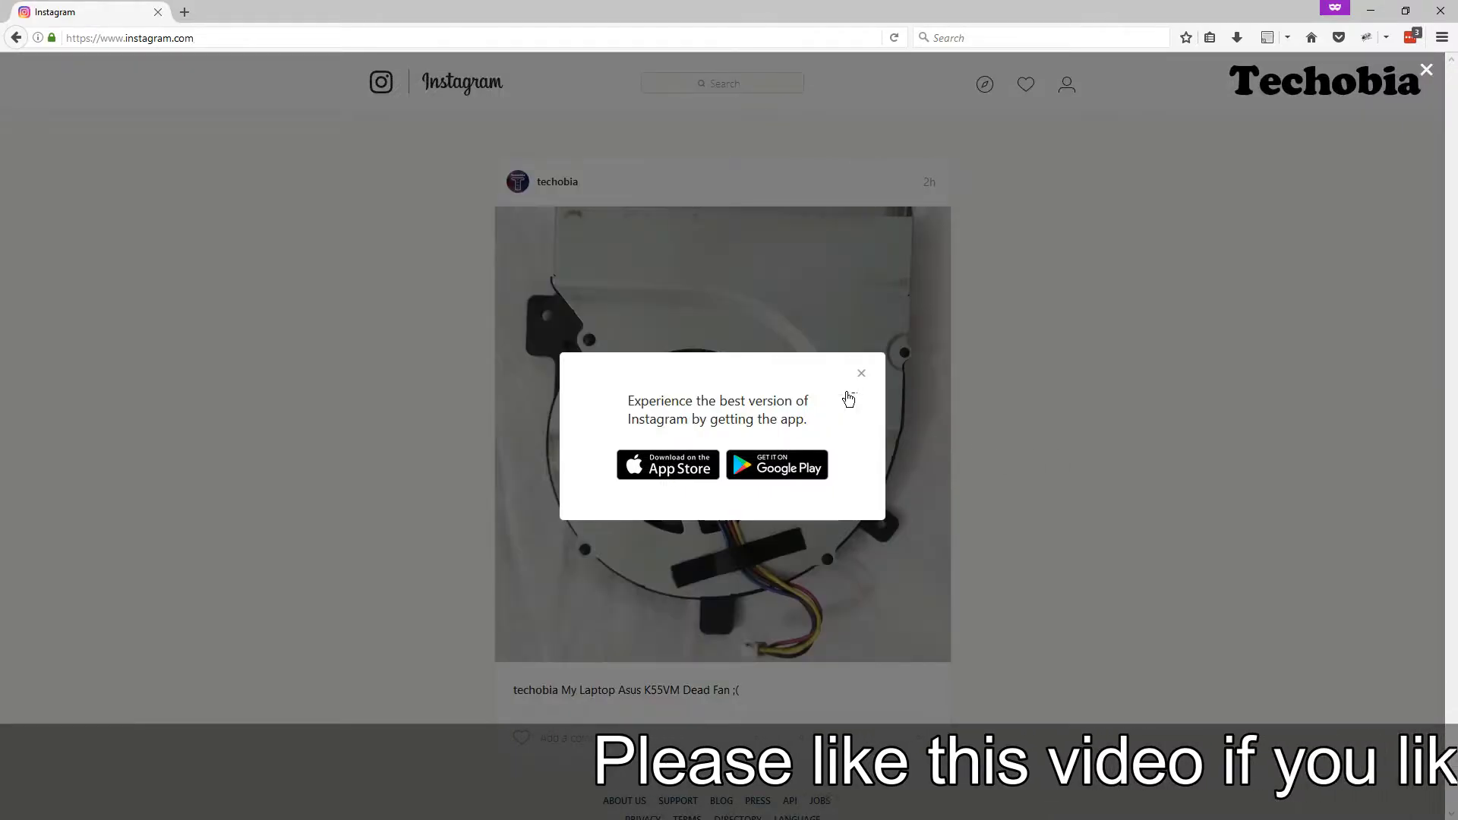
{"action": "left_click", "coordinate": [860, 374]}
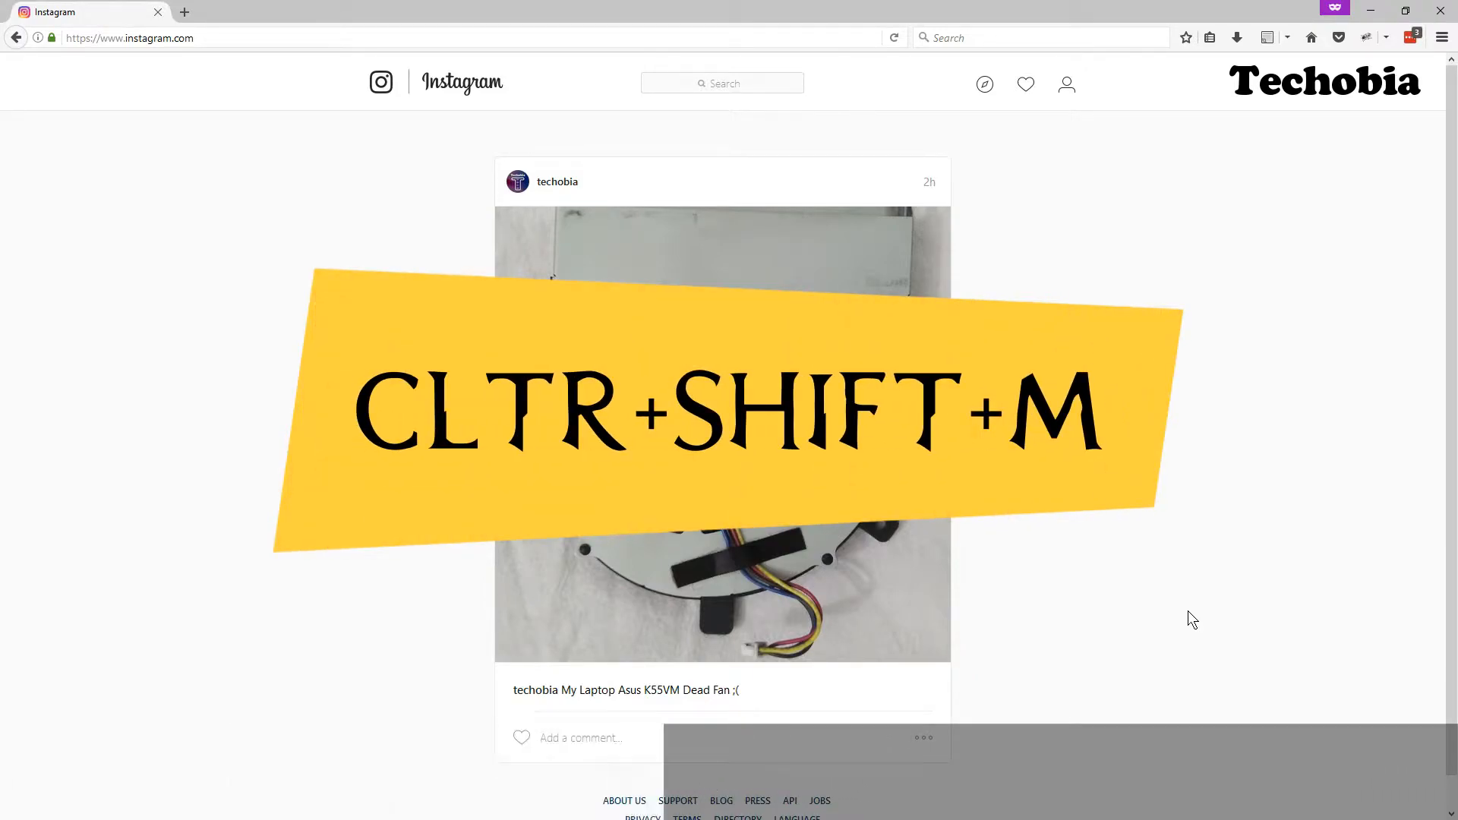
Preview Instagram at the 360×640 phone preset, then reach Chrome's User Agent Strings page via search.
{"action": "key", "text": "ctrl+shift+m"}
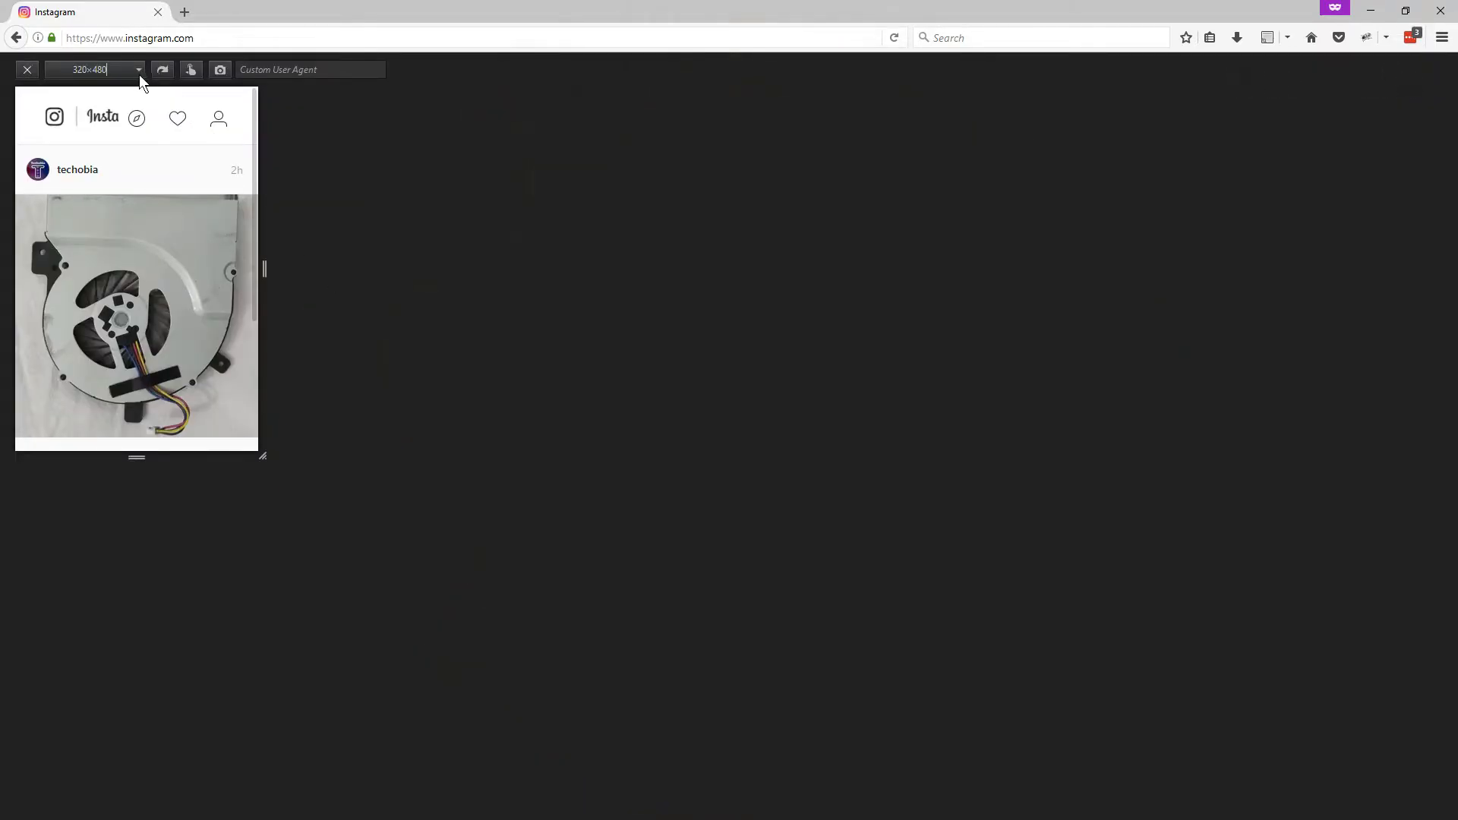
{"action": "left_click", "coordinate": [138, 69]}
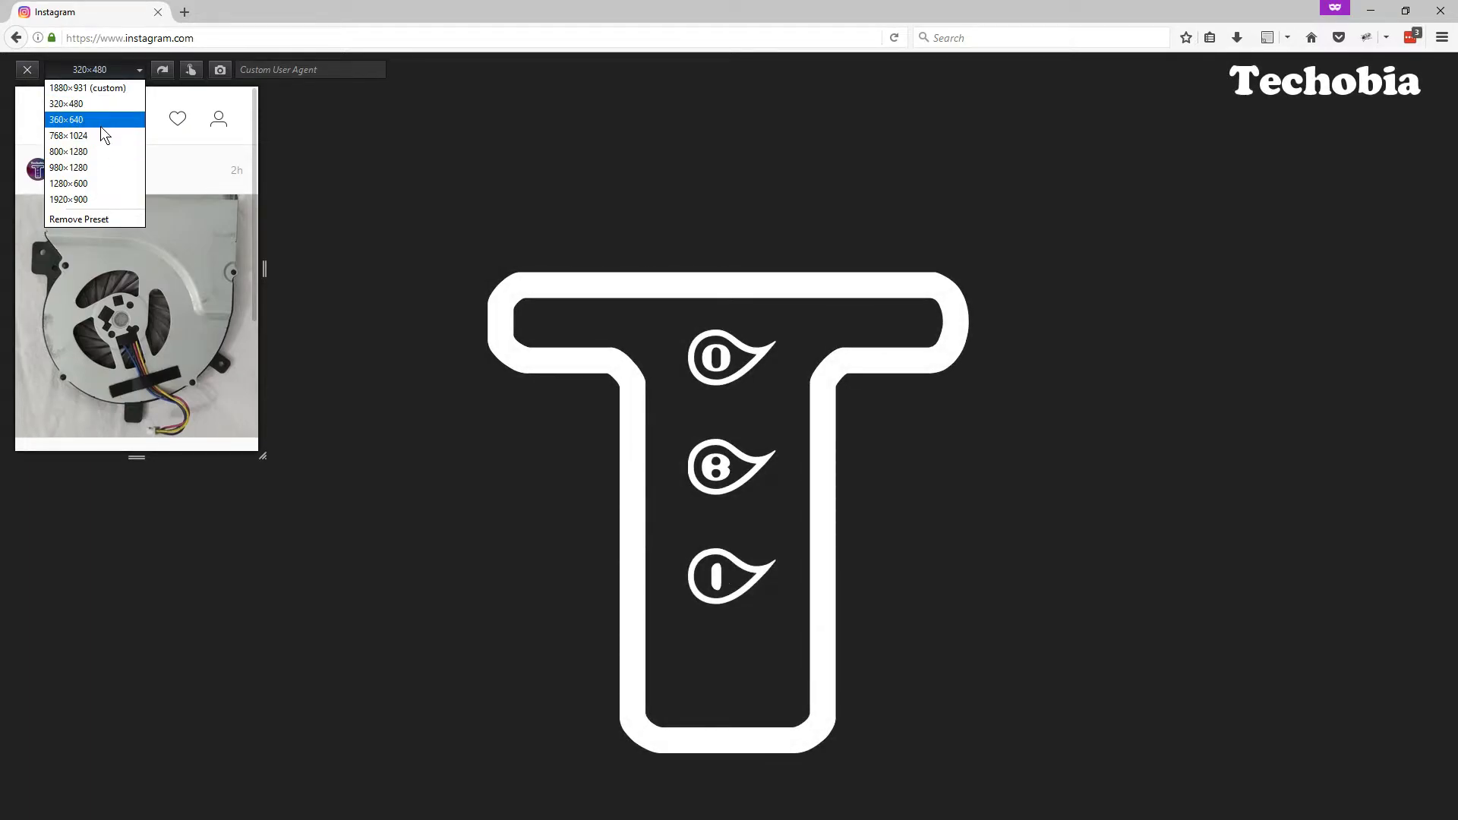
{"action": "left_click", "coordinate": [65, 119]}
{"action": "type", "text": "android browser agent"}
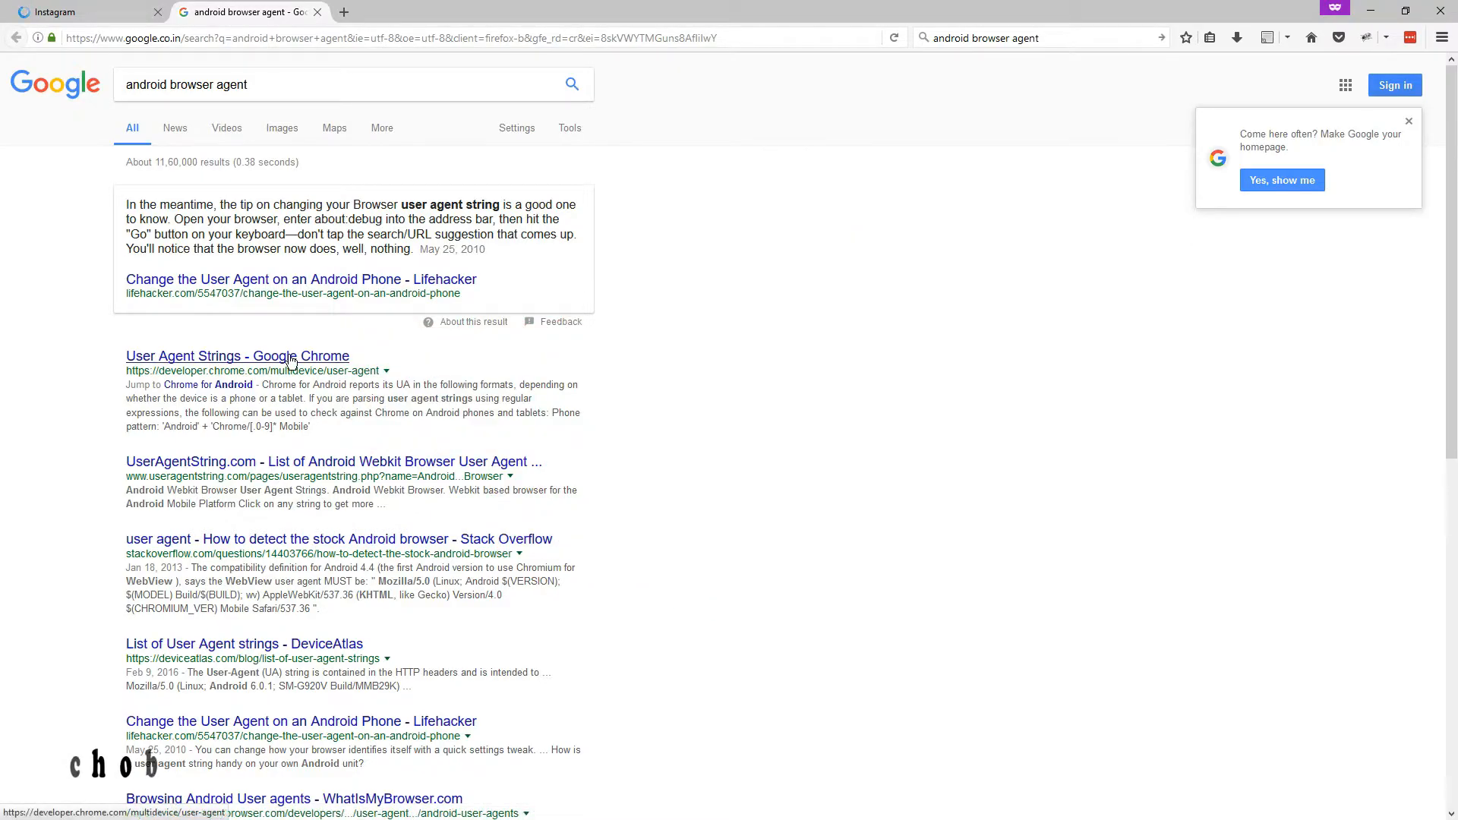
{"action": "left_click", "coordinate": [237, 355]}
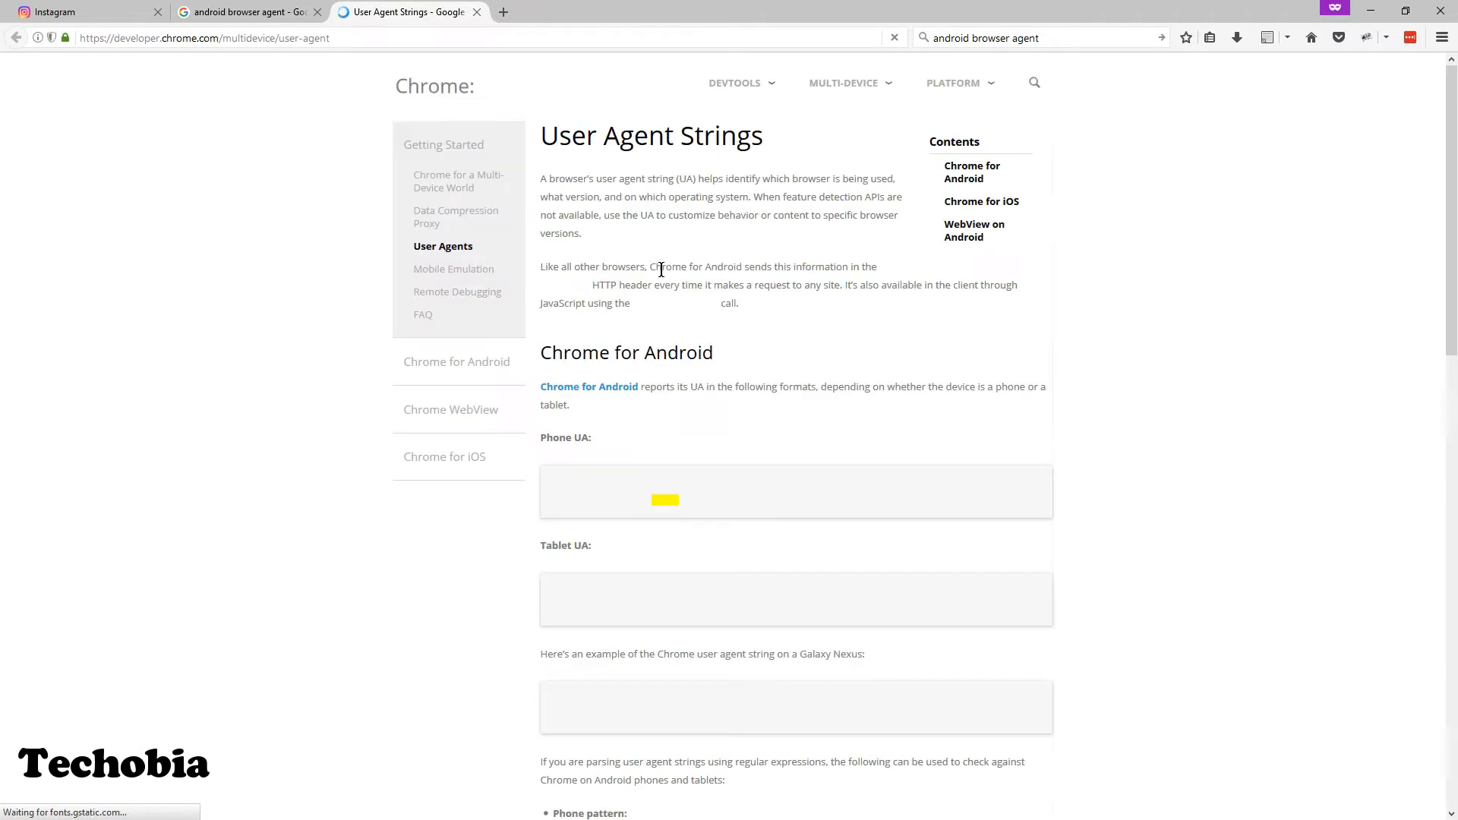
Select the Chrome for iOS iPhone user agent string in the docs for copying.
{"action": "scroll", "scroll_direction": "down", "scroll_amount": 3}
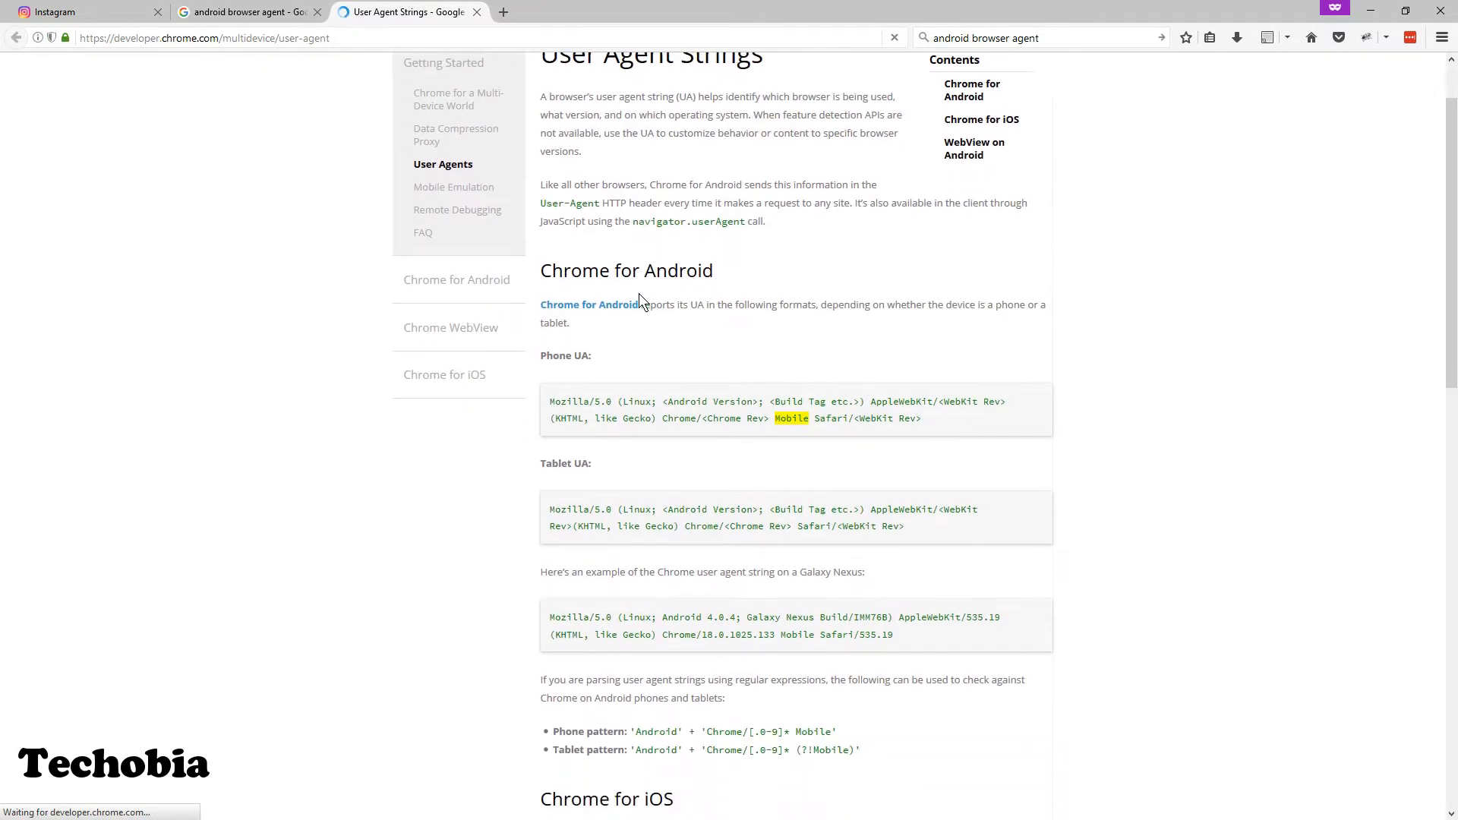
{"action": "scroll", "scroll_direction": "down", "scroll_amount": 3}
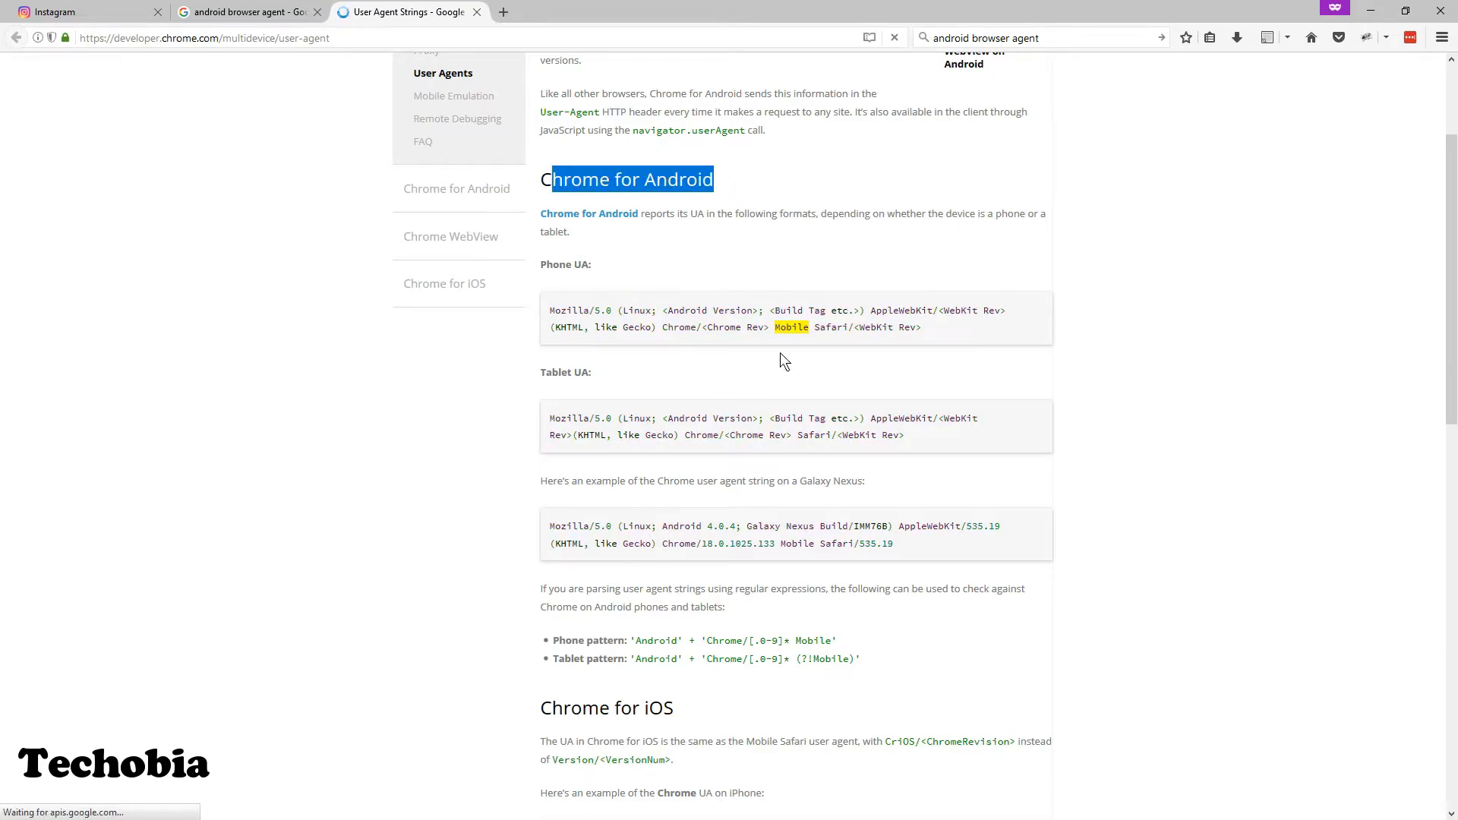
{"action": "scroll", "scroll_direction": "down", "scroll_amount": 3}
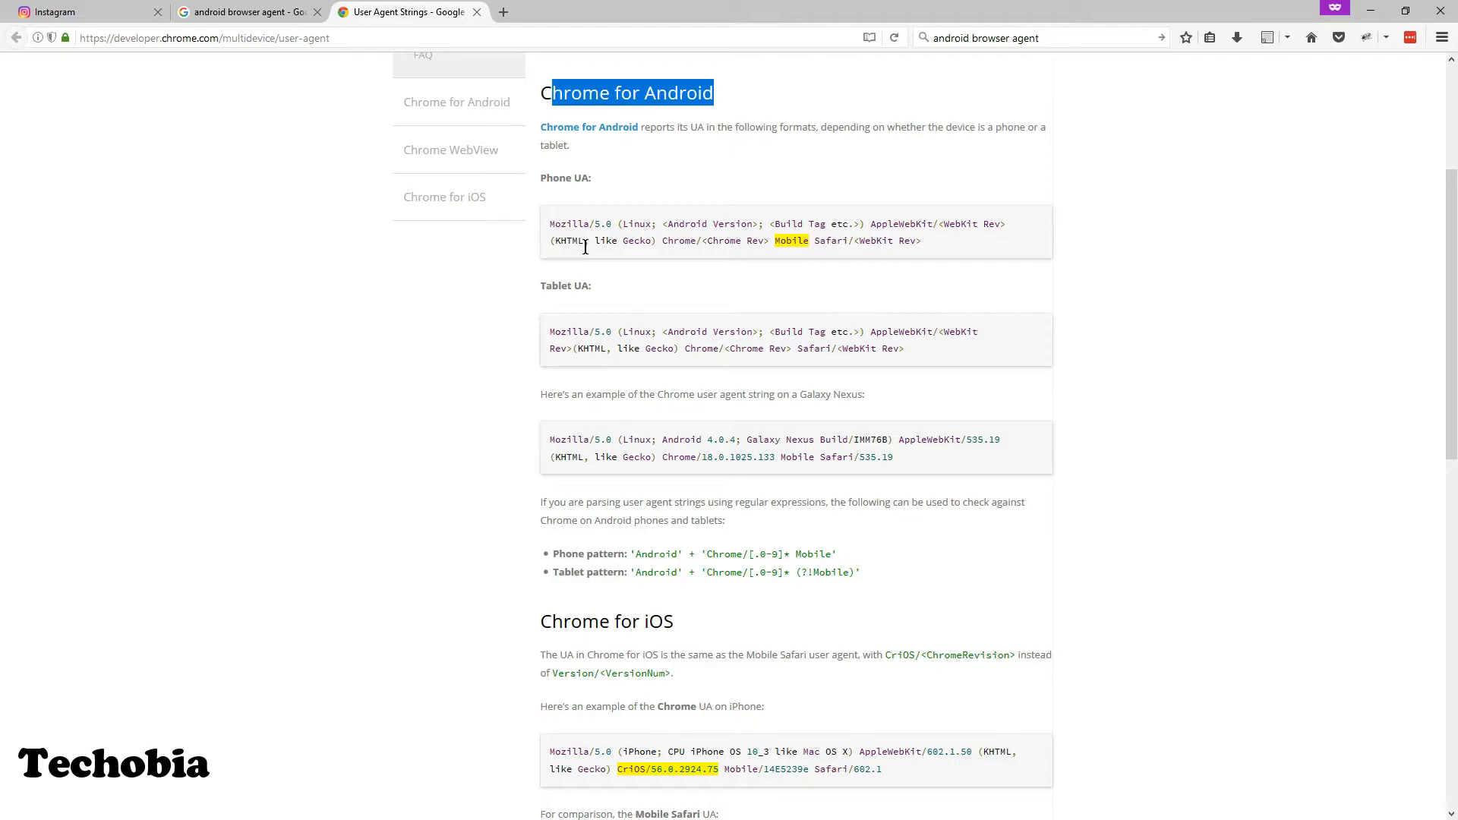
{"action": "scroll", "scroll_direction": "down", "scroll_amount": 3}
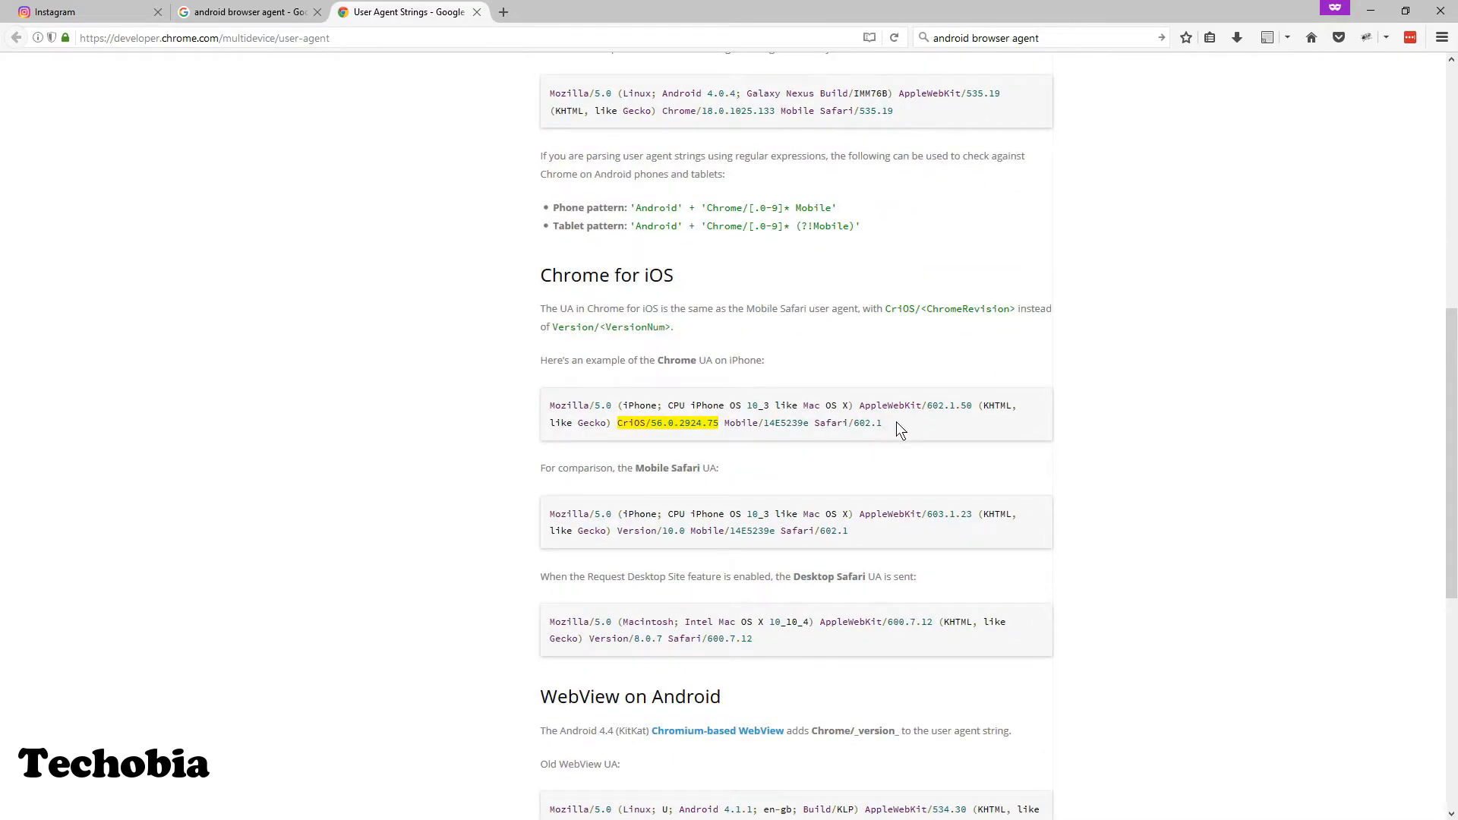
{"action": "scroll", "scroll_direction": "down", "scroll_amount": 3}
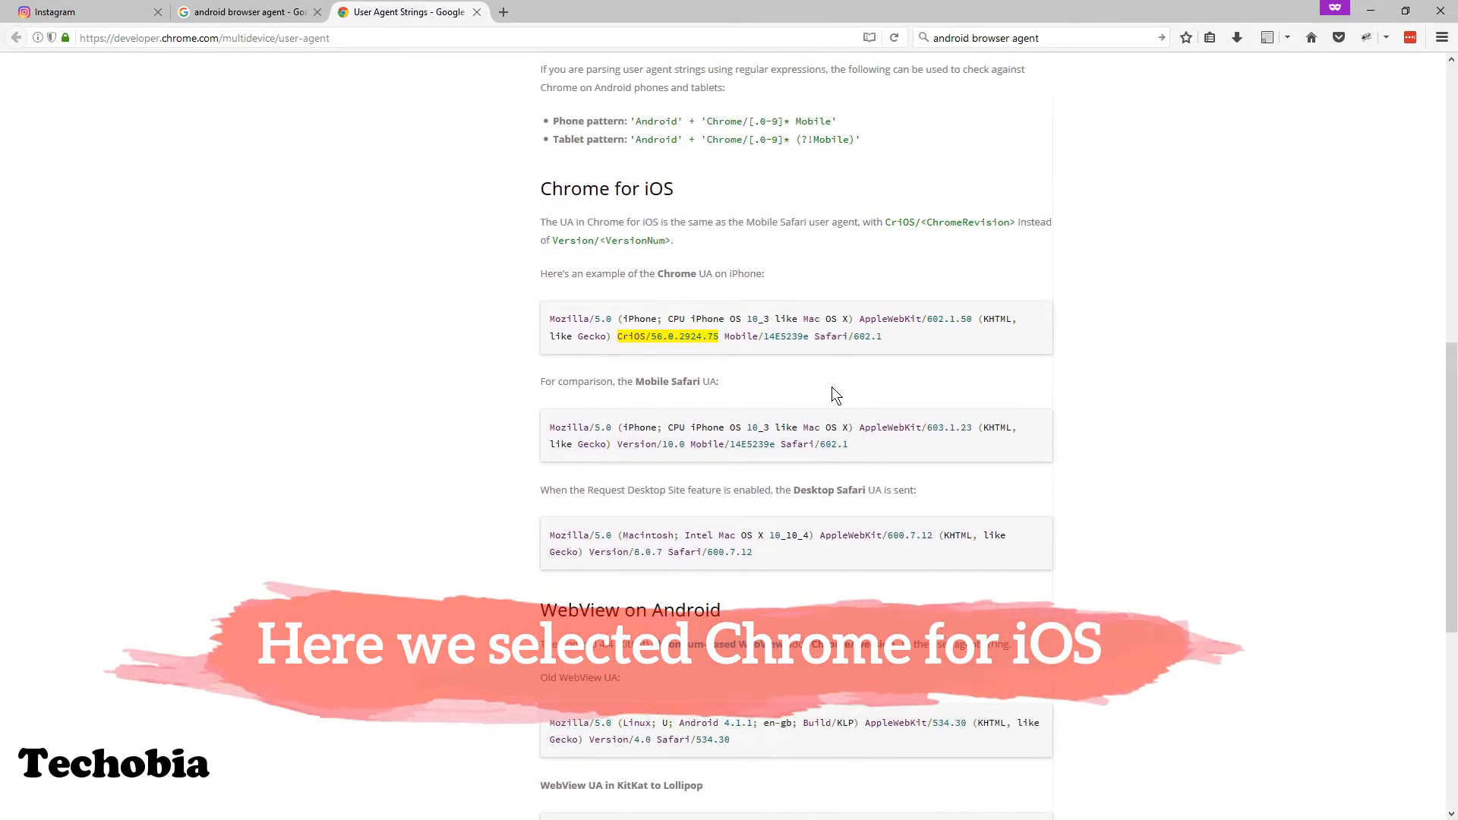
{"action": "left_click_drag", "start_coordinate": [550, 319], "coordinate": [881, 336]}
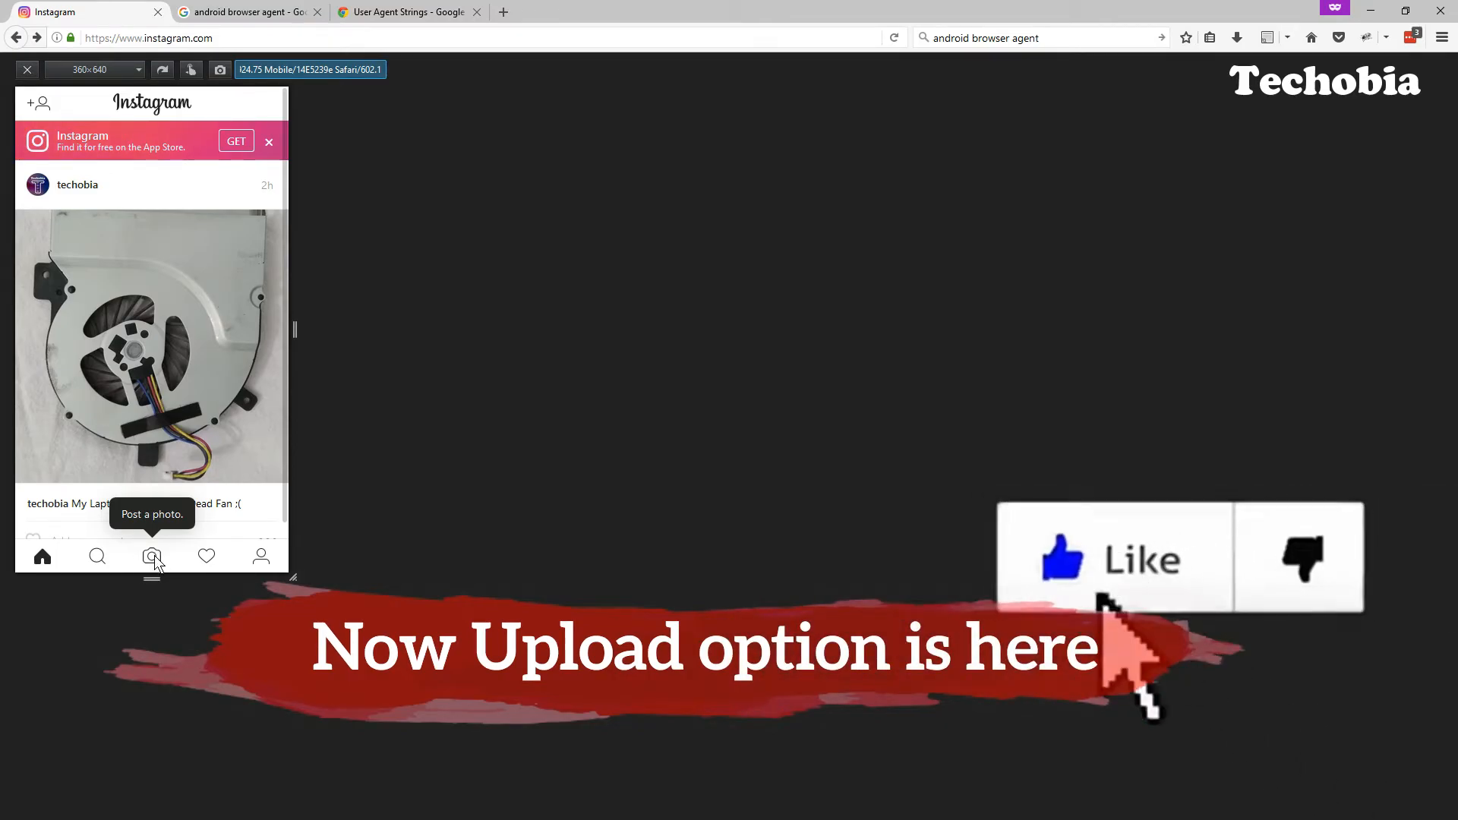
Start a new post and upload IMG_20170501_204651.jpg from the asus folder.
{"action": "left_click", "coordinate": [151, 556]}
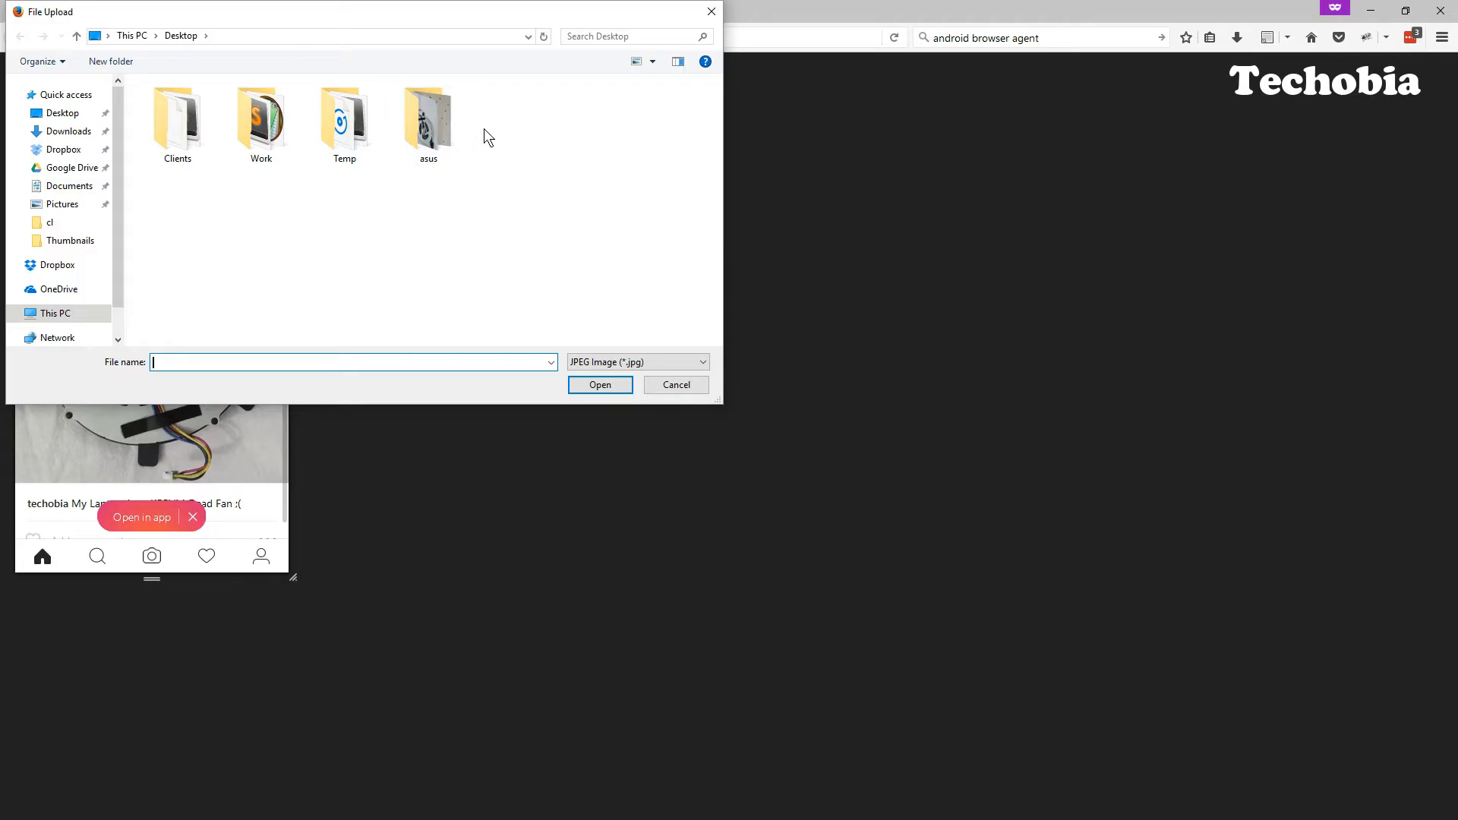
{"action": "double_click", "coordinate": [429, 122]}
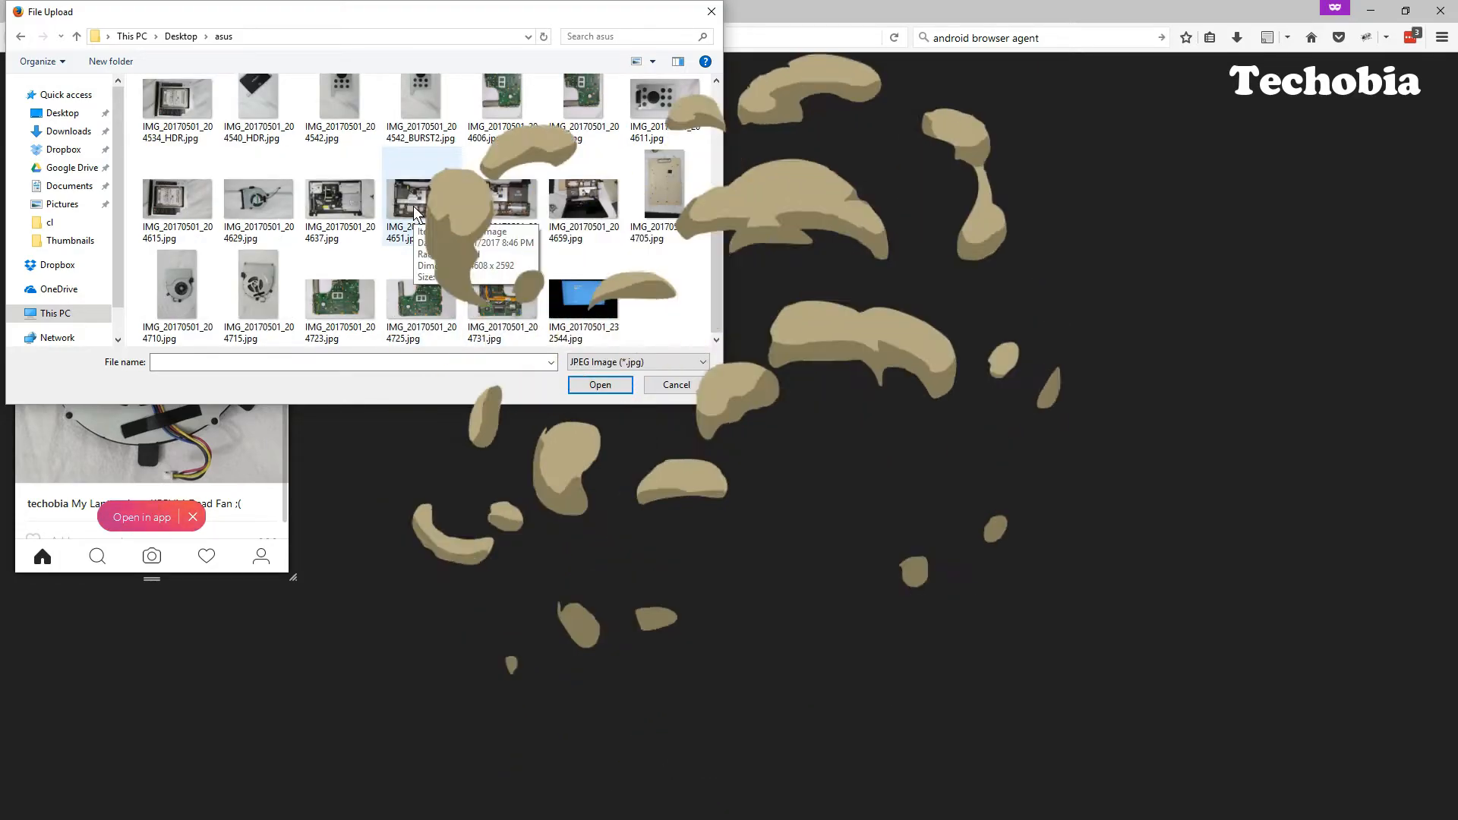
{"action": "left_click", "coordinate": [421, 196]}
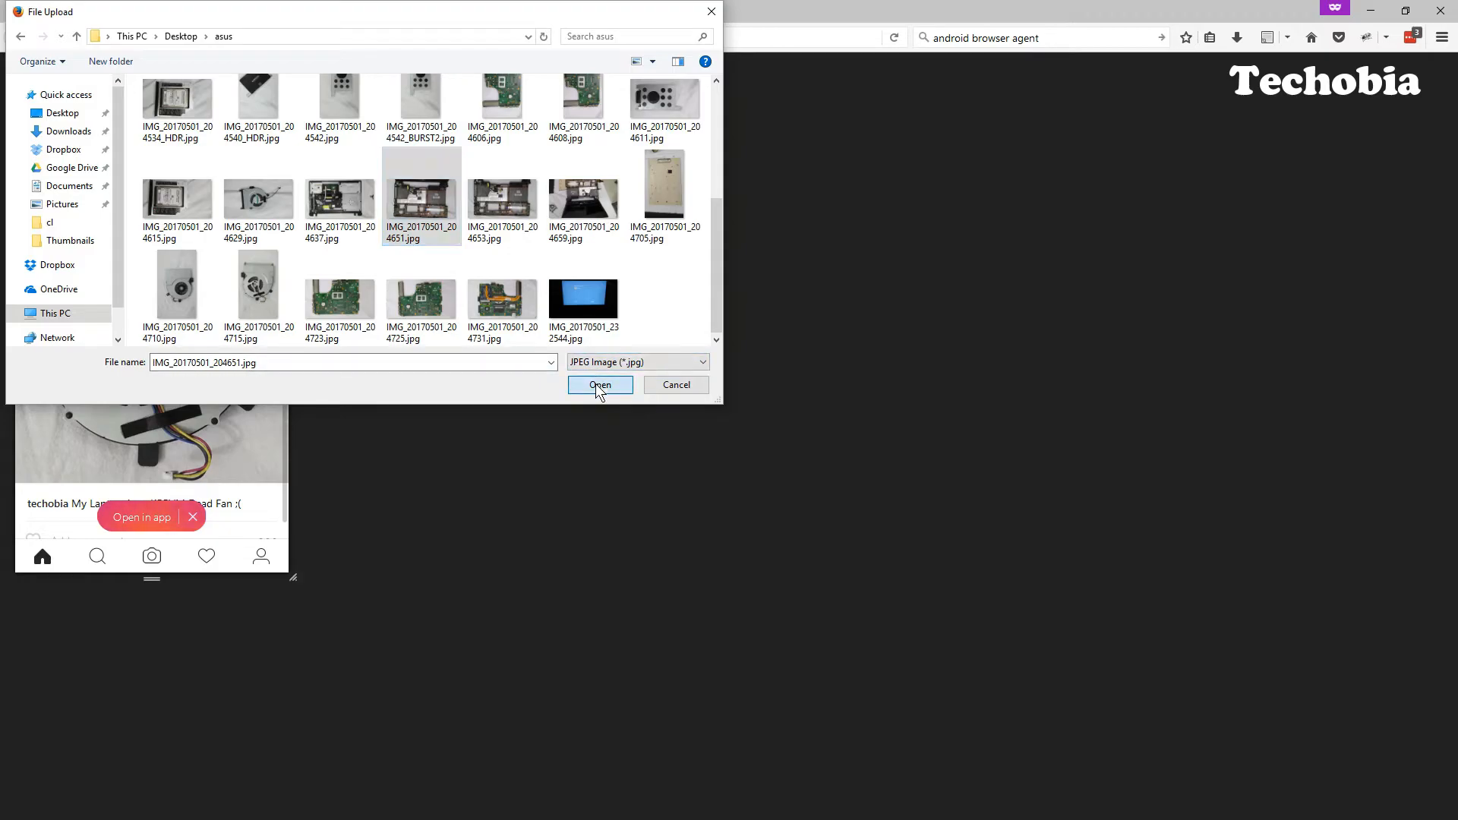
{"action": "left_click", "coordinate": [600, 385]}
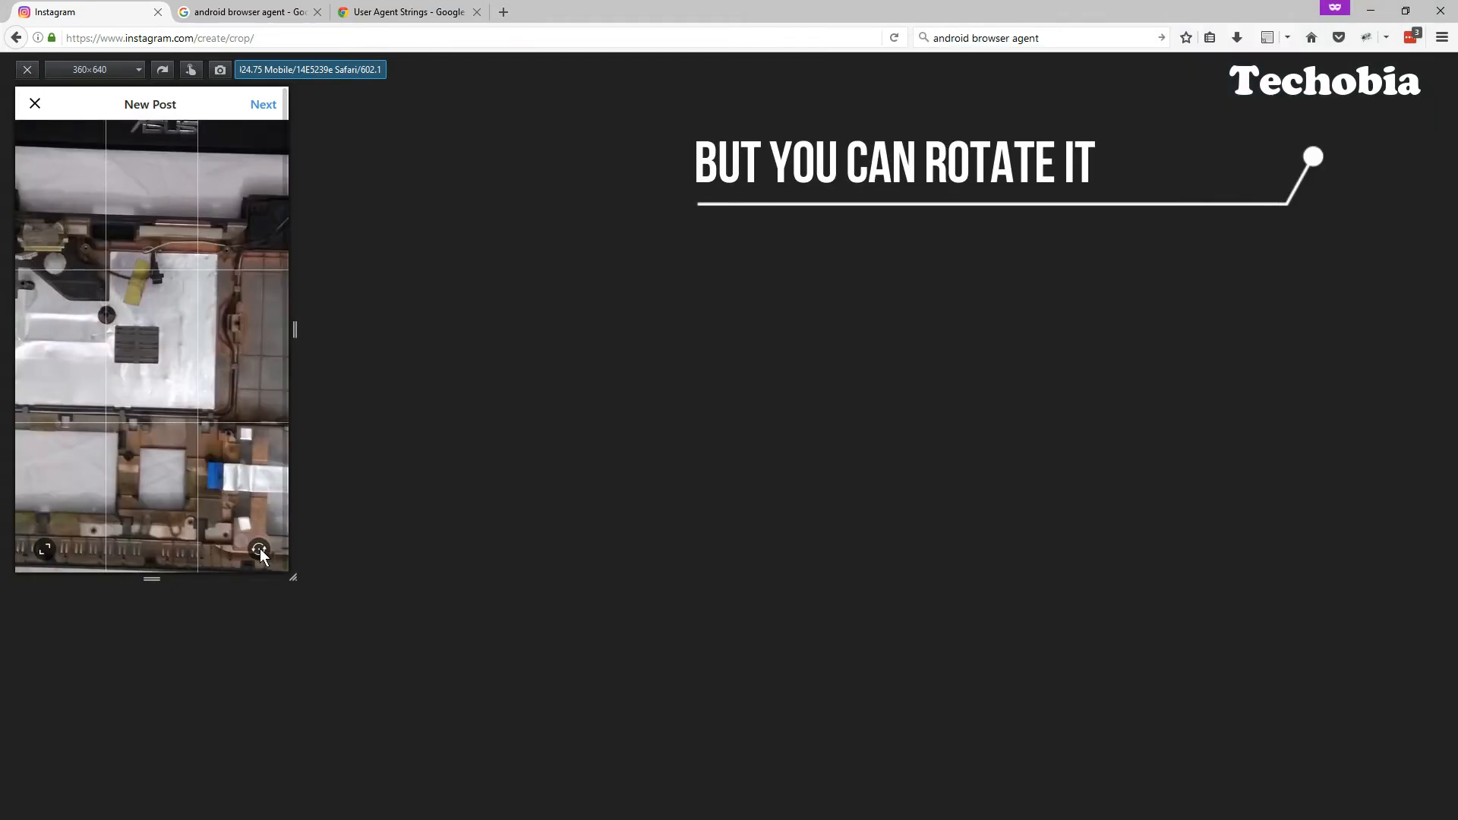
Rotate the laptop photo on the crop screen and continue to the caption step.
{"action": "left_click", "coordinate": [260, 548]}
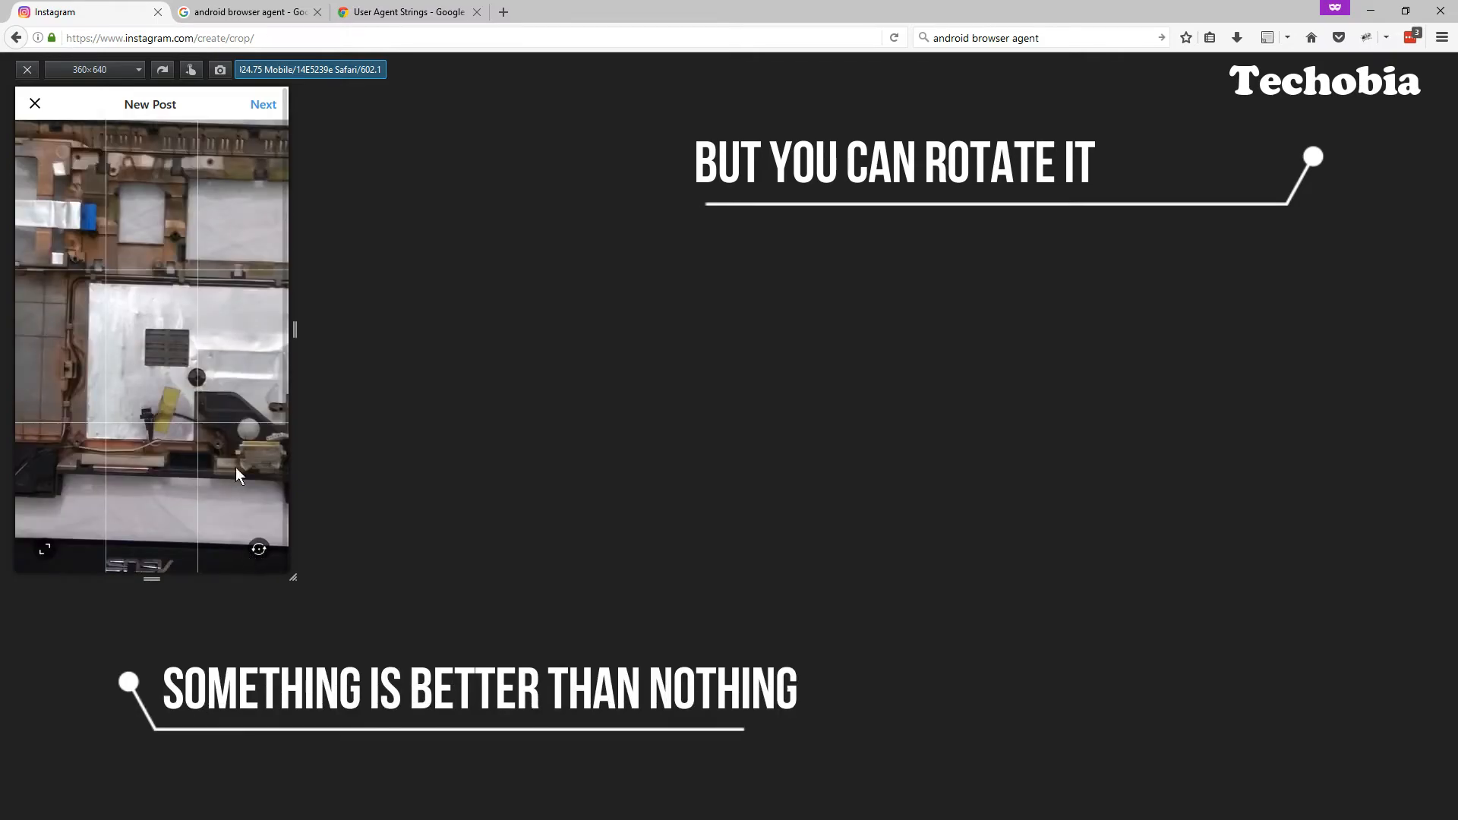
{"action": "left_click", "coordinate": [263, 103]}
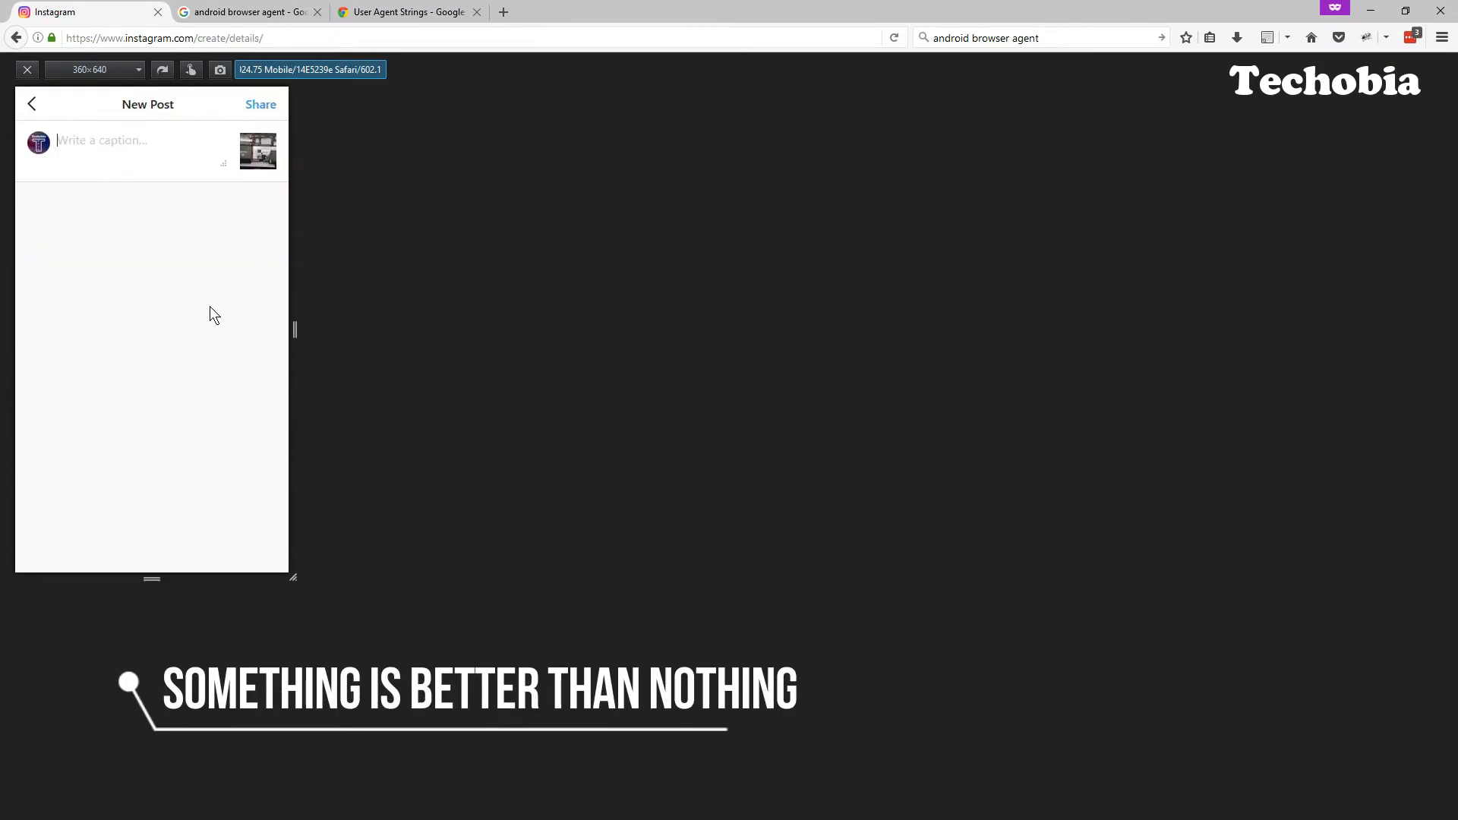
Write the caption 'Another picture upload from browser - Opened laptop'.
{"action": "left_click", "coordinate": [117, 149]}
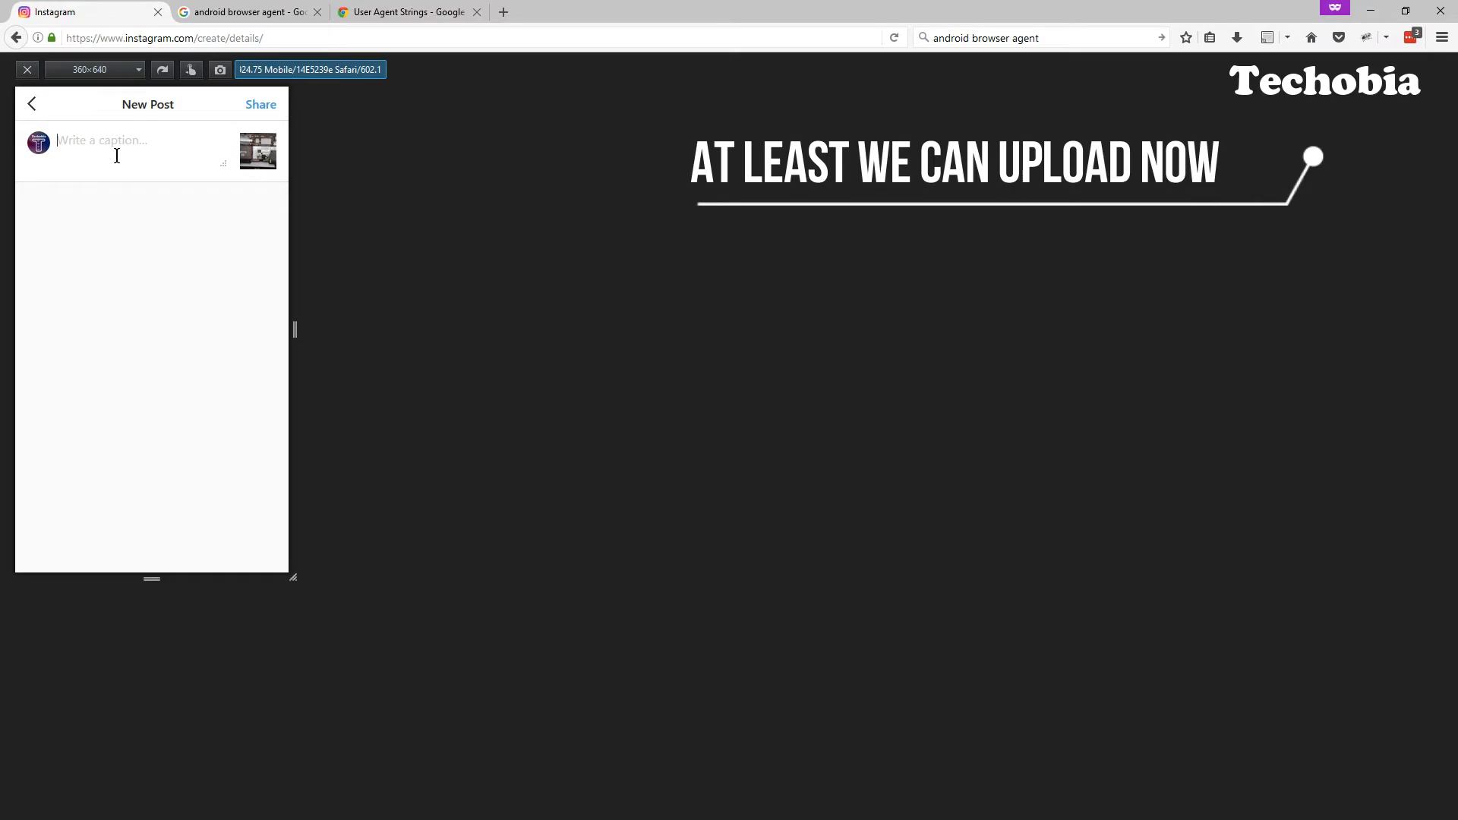
{"action": "type", "text": "ANother"}
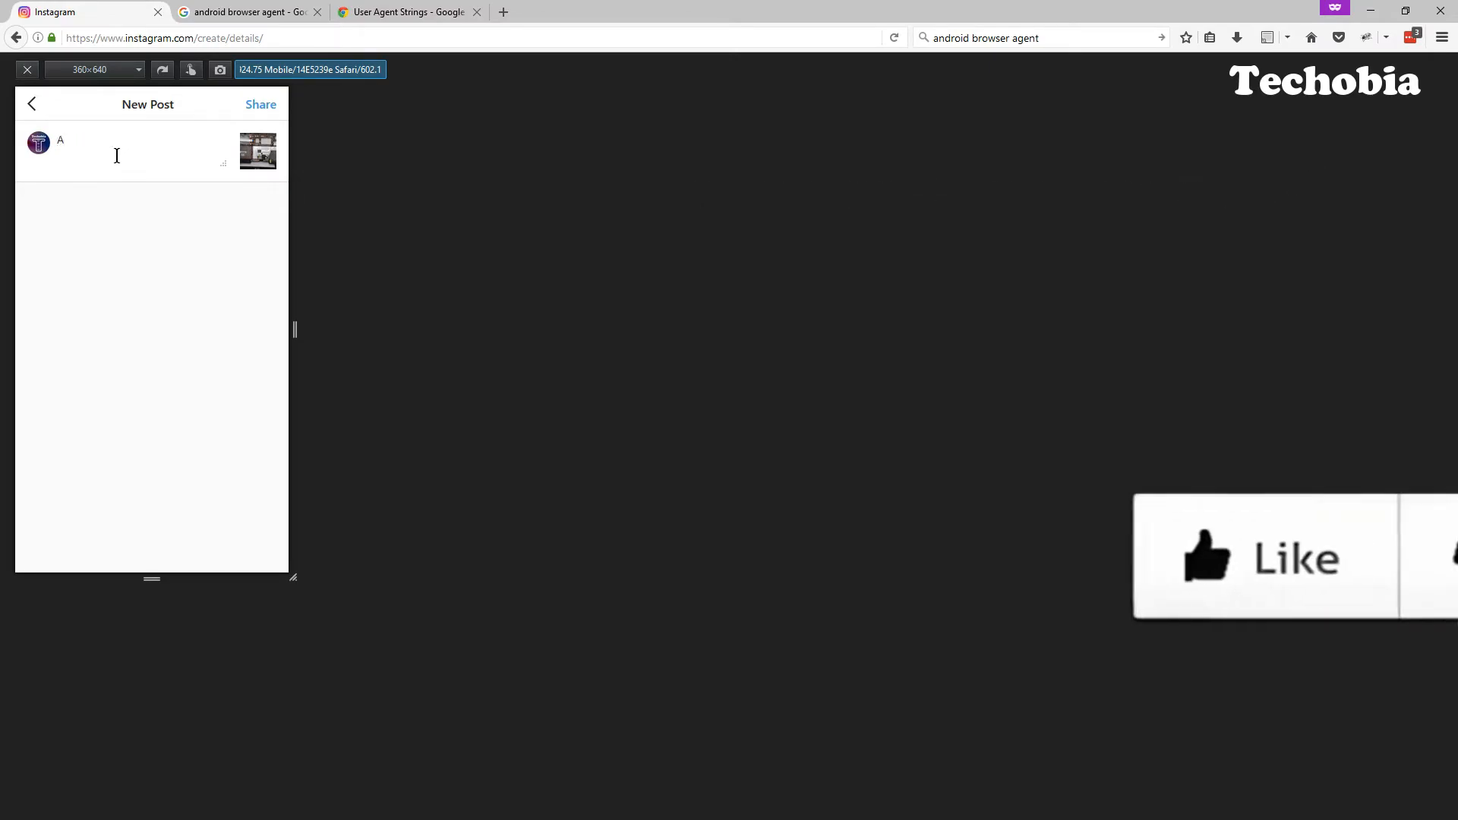
{"action": "type", "text": "Another picture"}
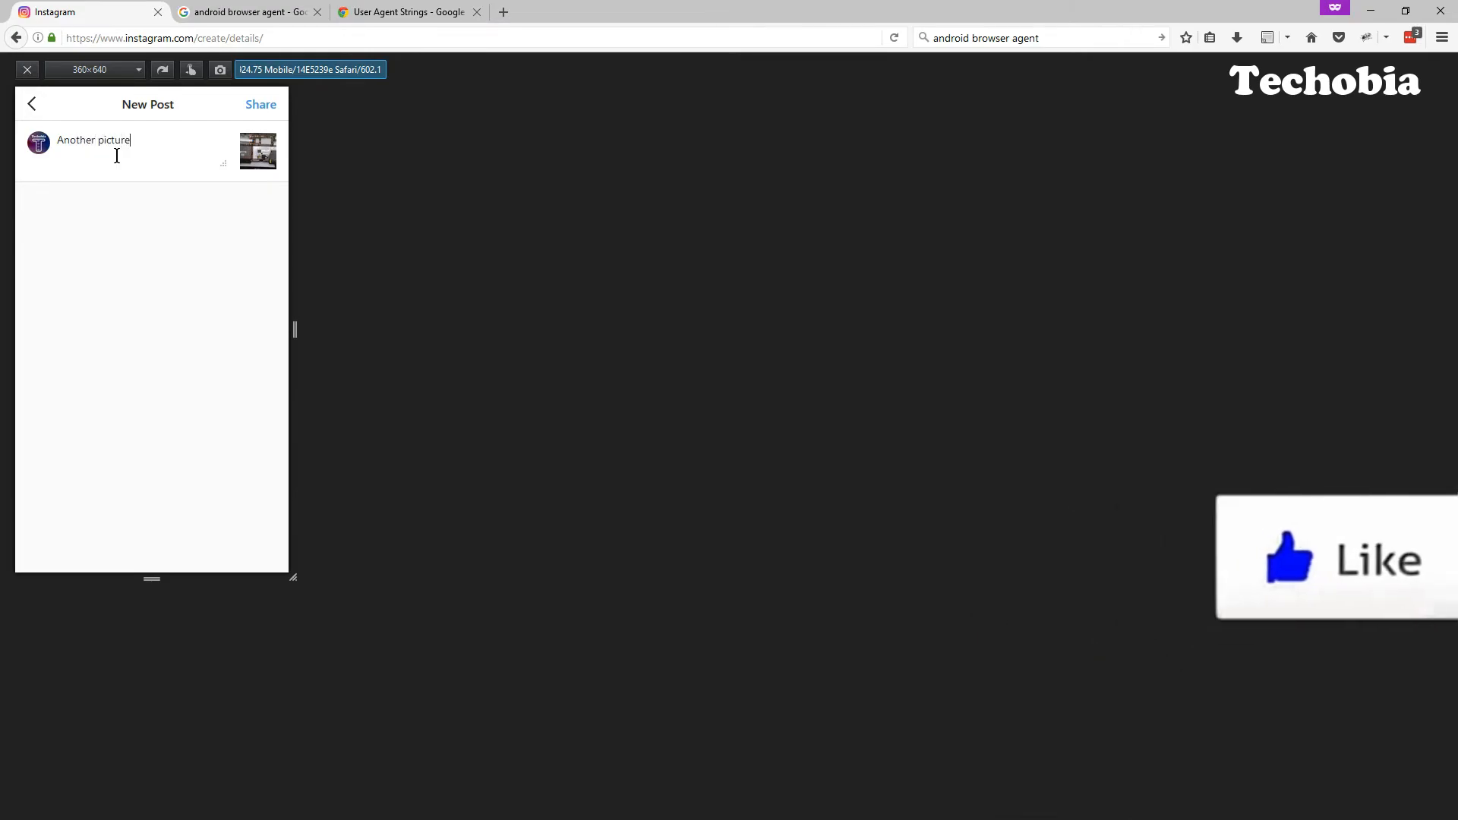
{"action": "type", "text": "upload from browser - Opened laptop"}
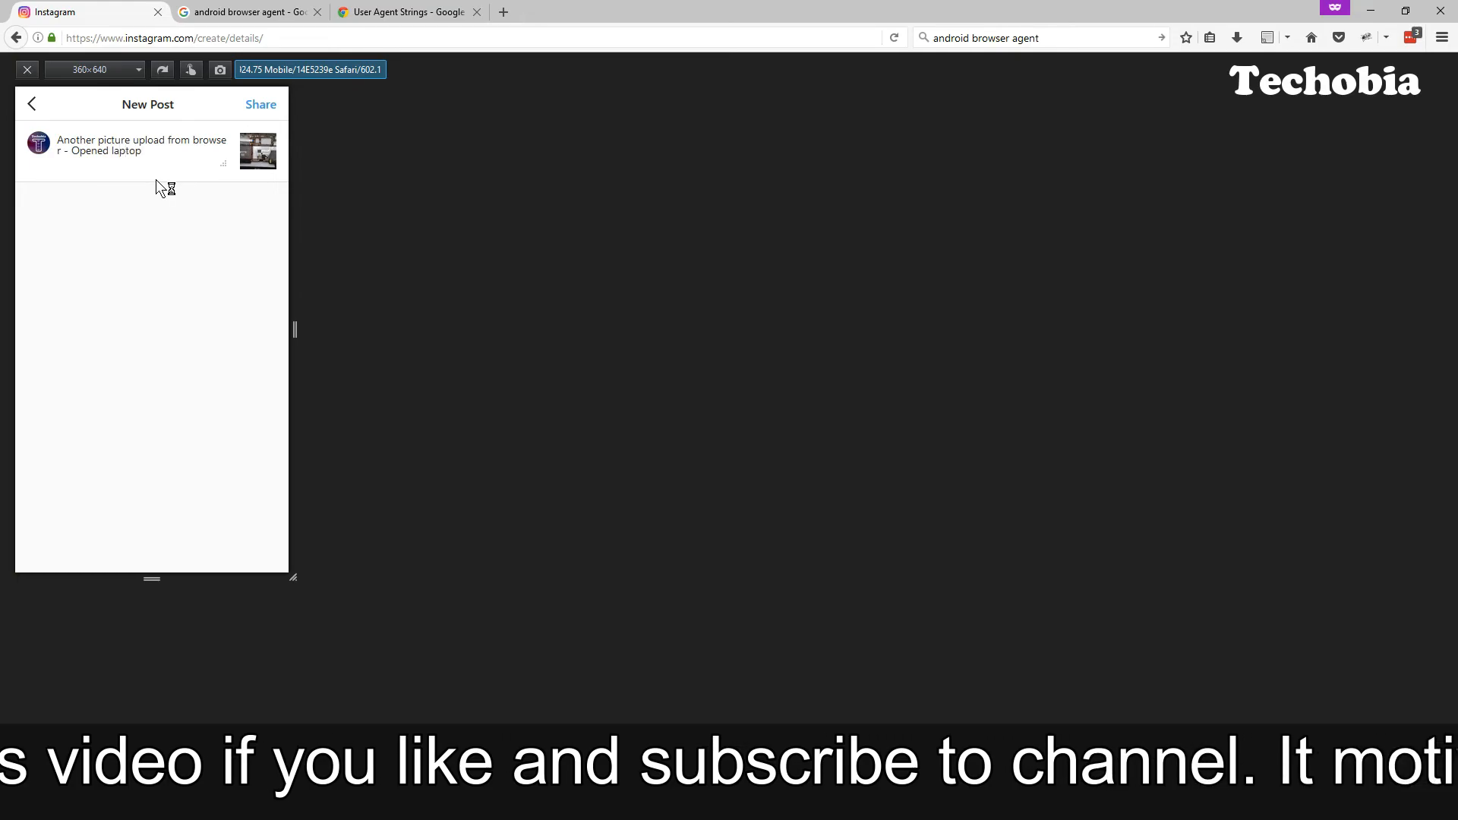
Share the post and check it at the top of the feed.
{"action": "left_click", "coordinate": [261, 104]}
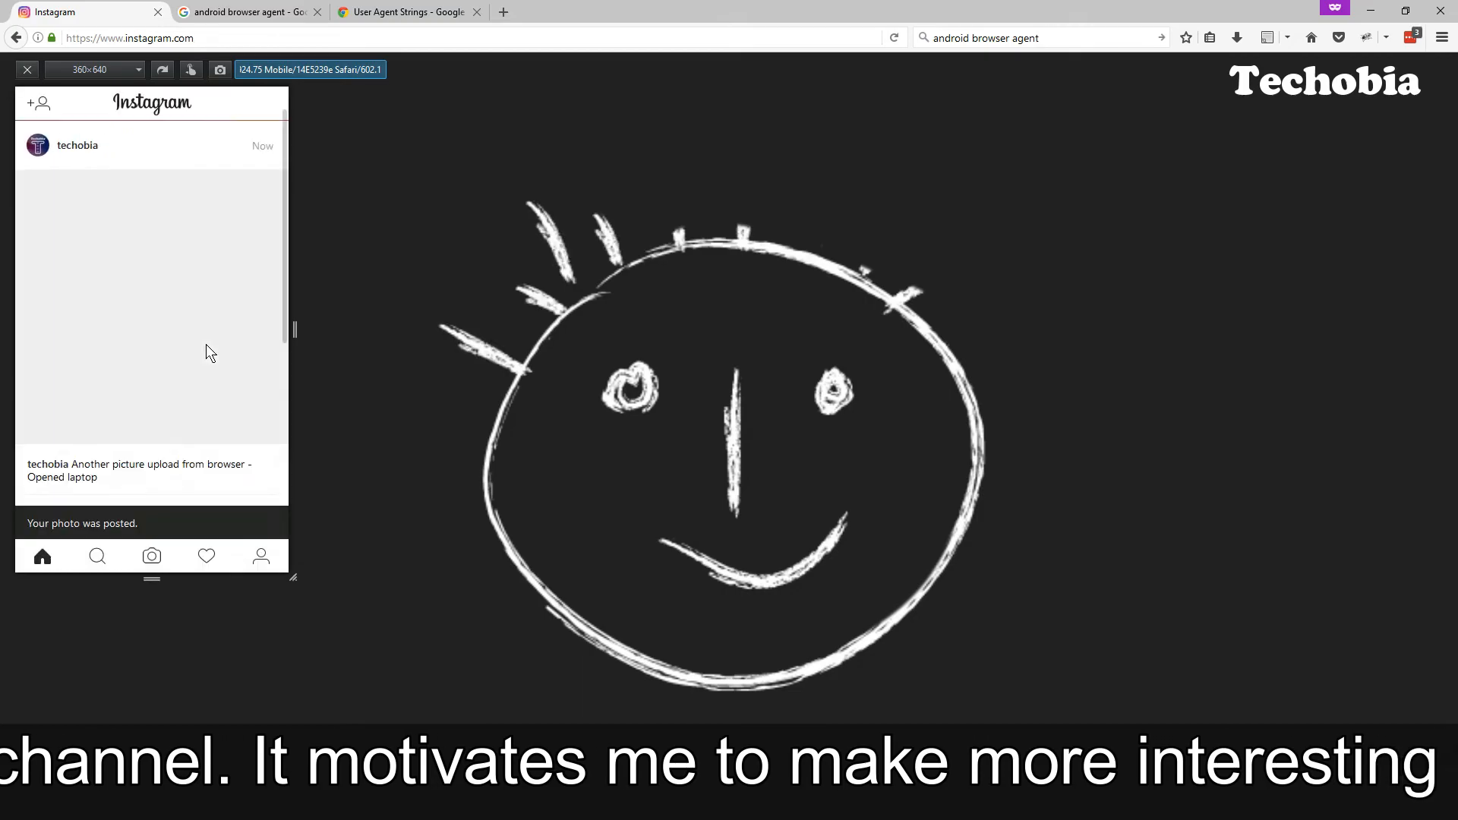
{"action": "scroll", "scroll_direction": "down", "scroll_amount": 3}
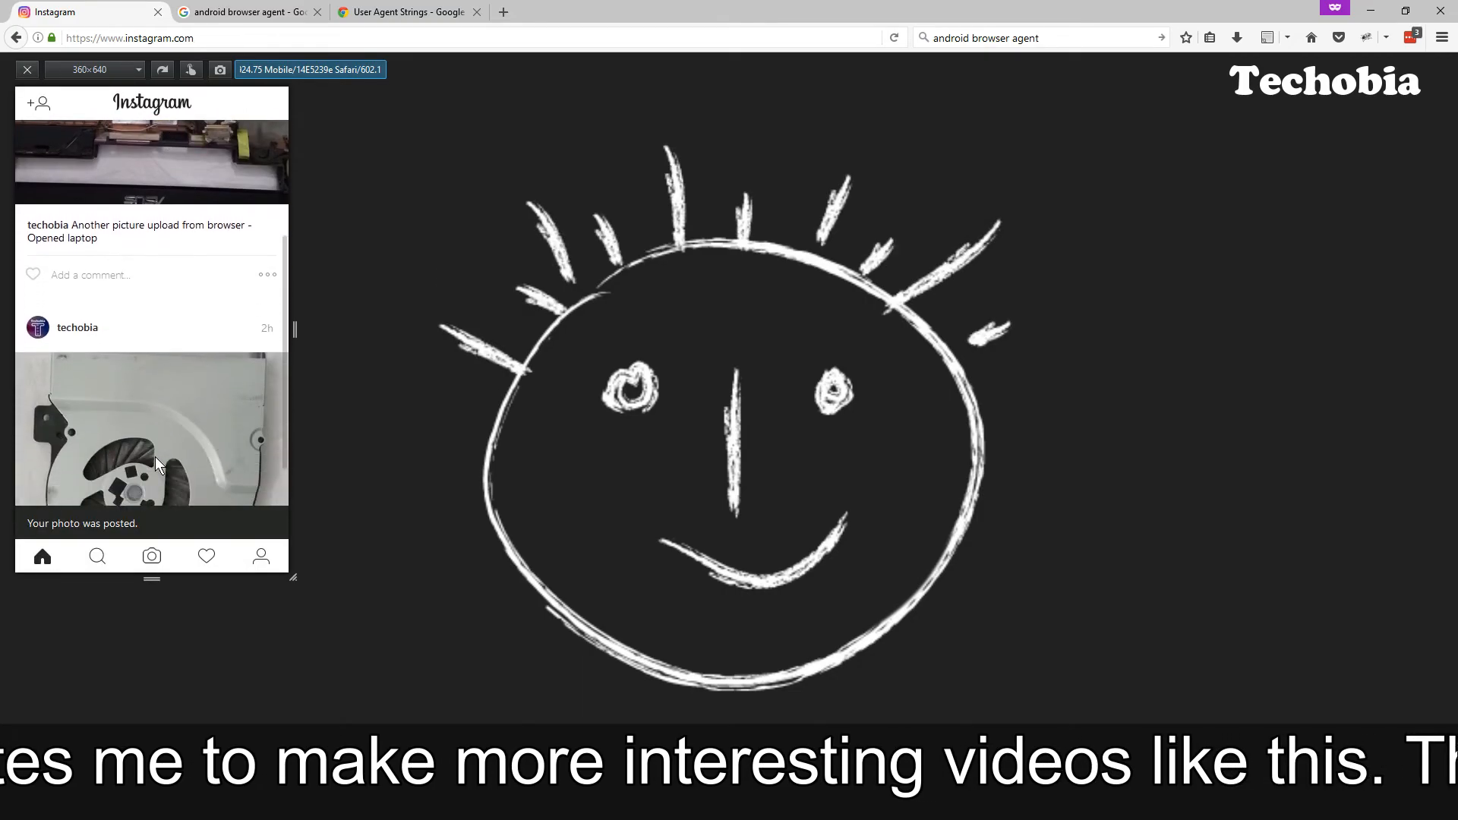